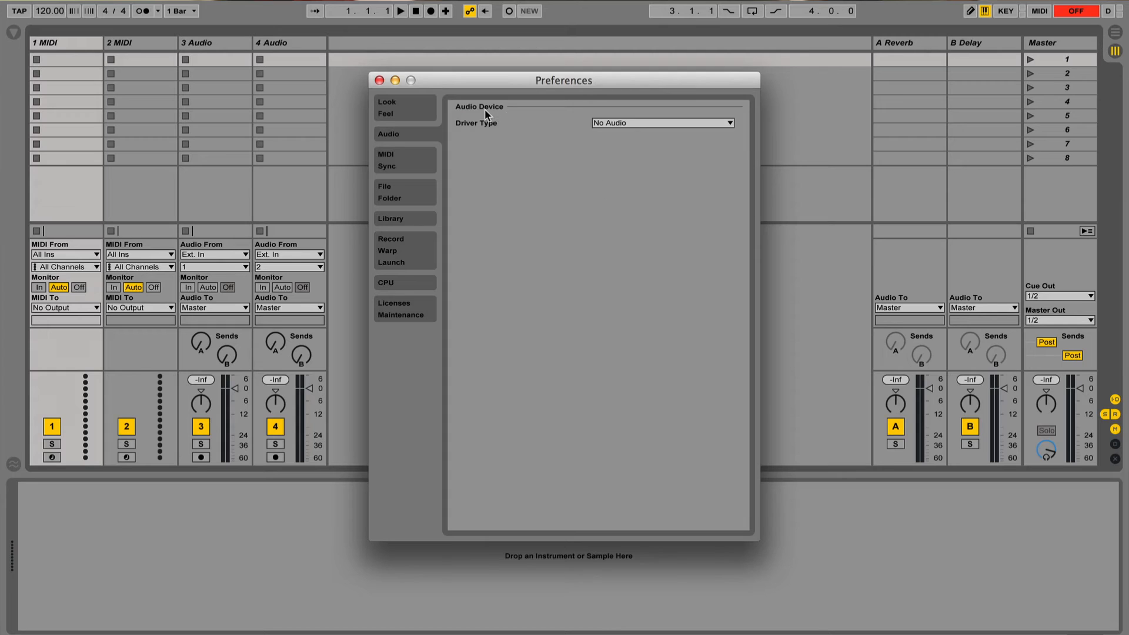
Set the audio Driver Type in Preferences to CoreAudio.
left_click(660, 123)
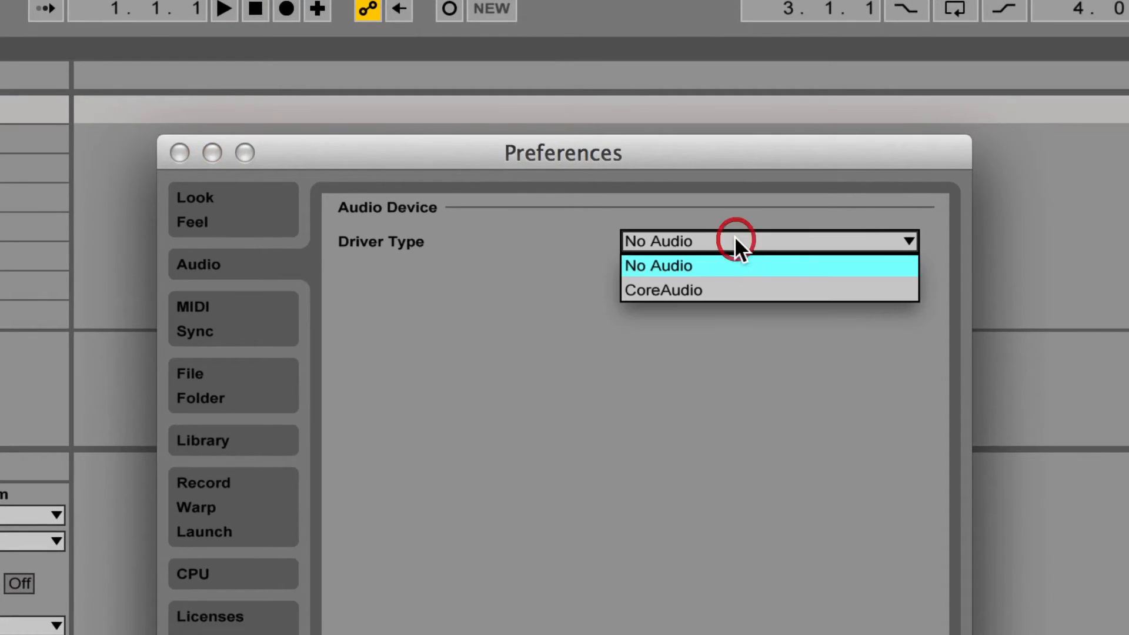
left_click(660, 289)
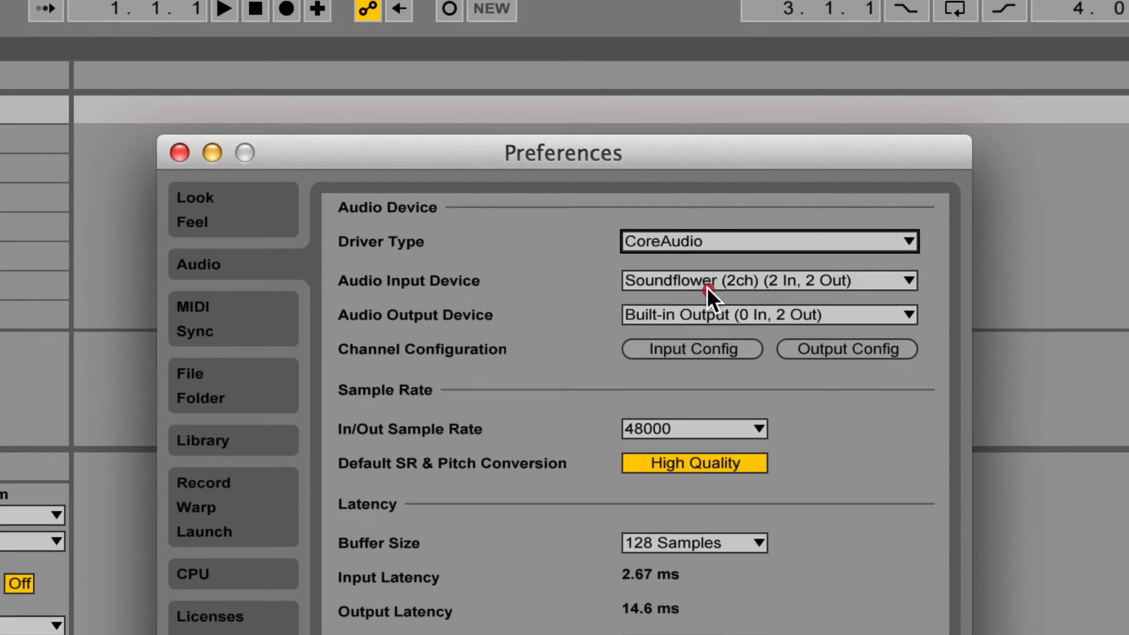
mouse_move(710, 299)
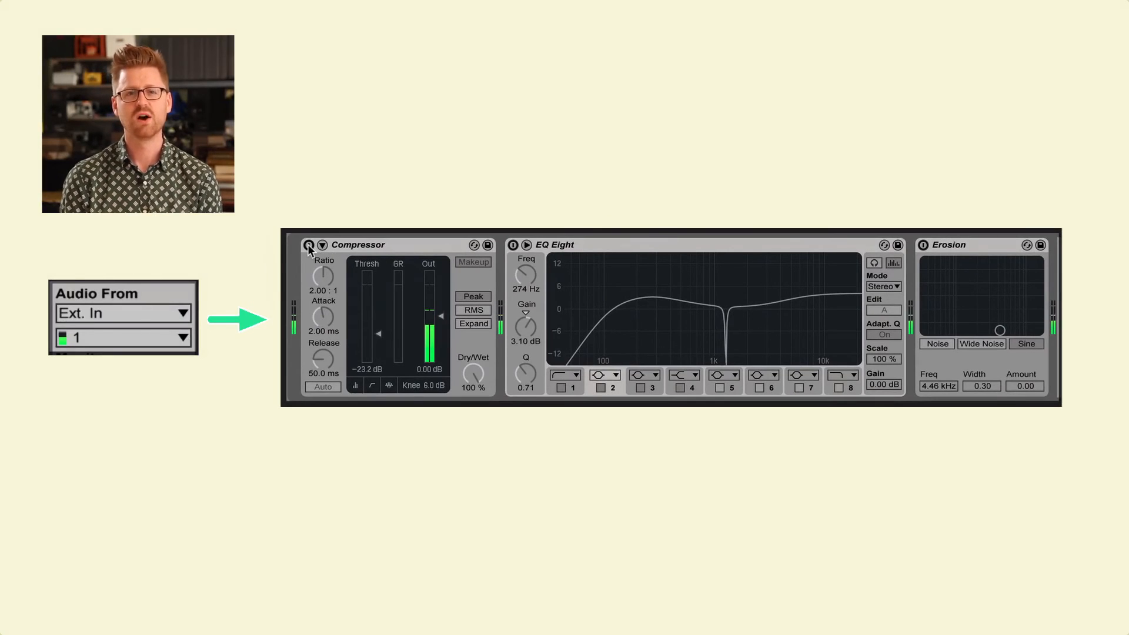
Switch on the Compressor and EQ Eight devices in the track's effect chain.
left_click(307, 245)
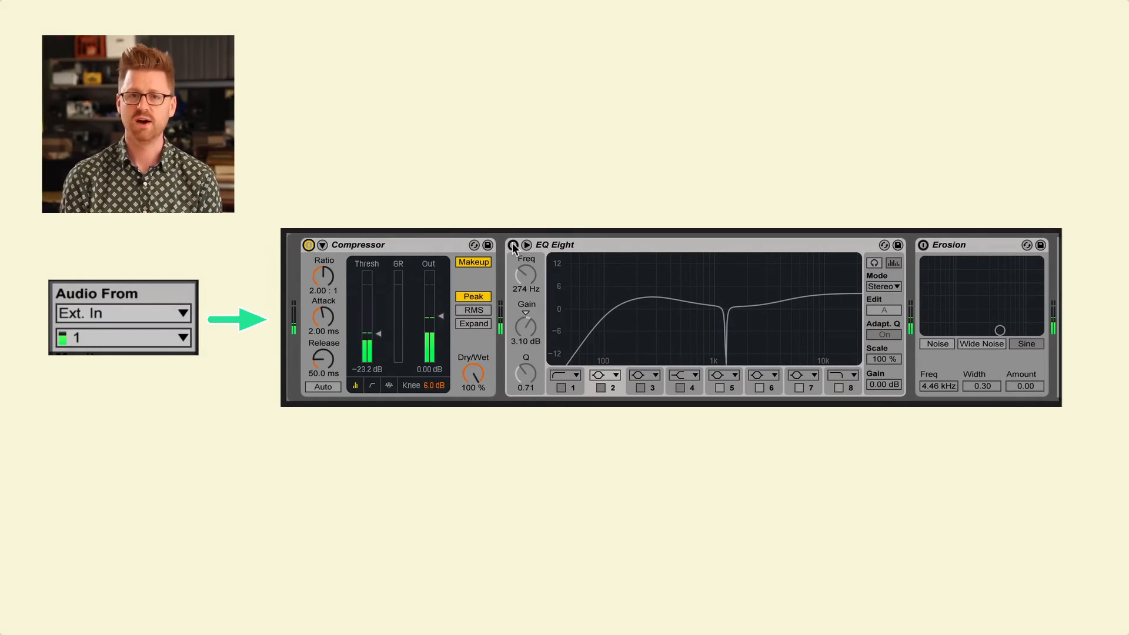
left_click(511, 245)
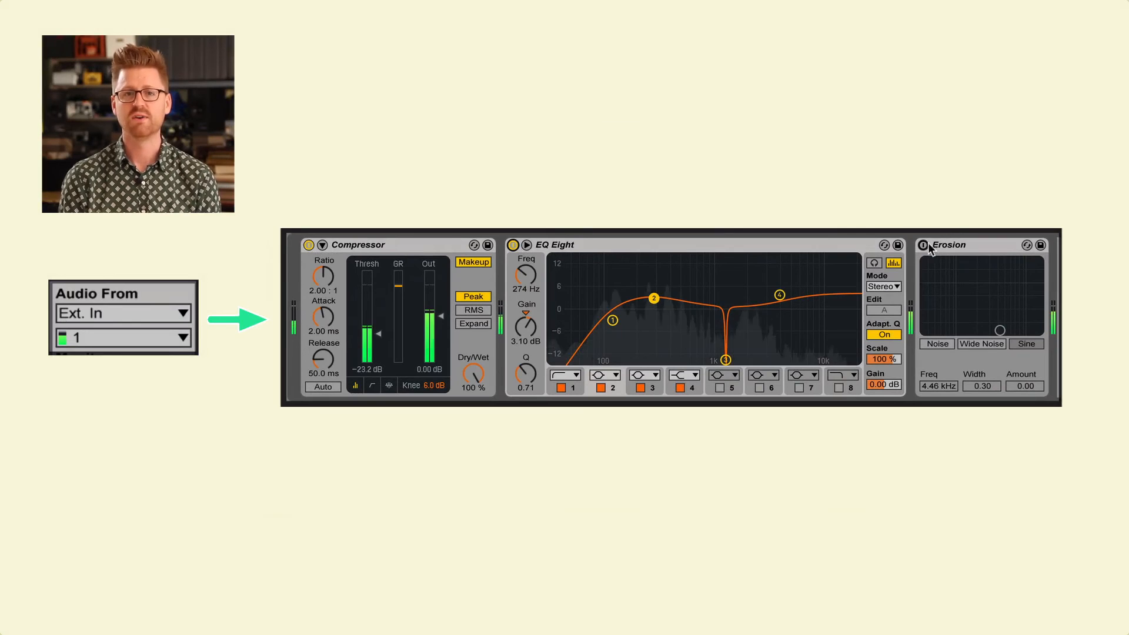